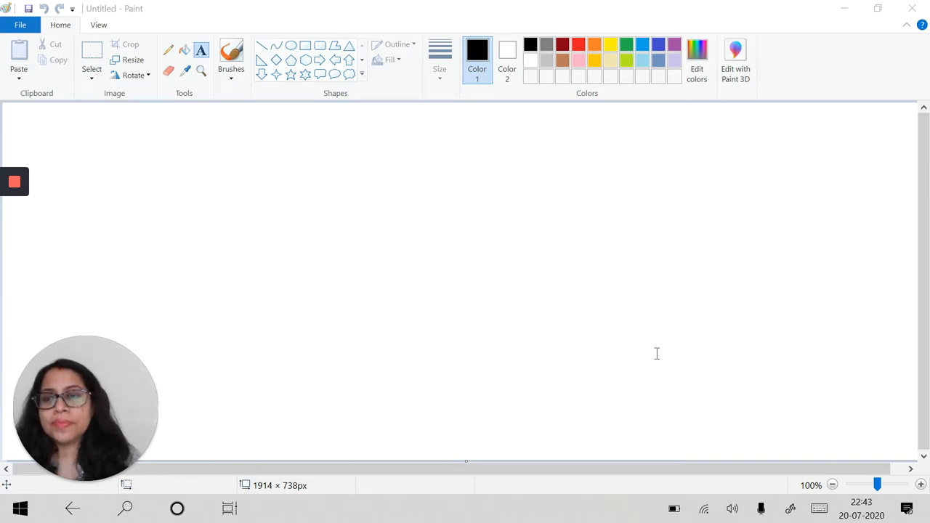
pyautogui.moveTo(376, 308)
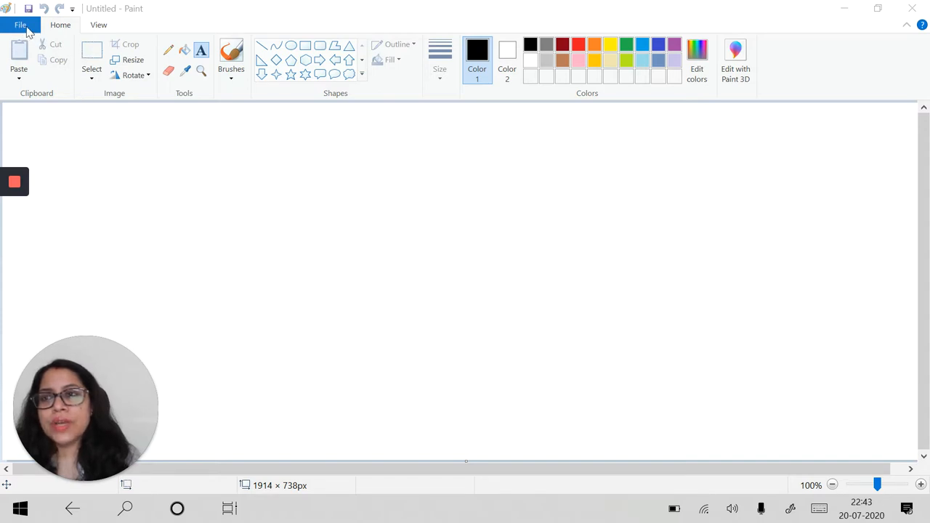
pyautogui.moveTo(17, 26)
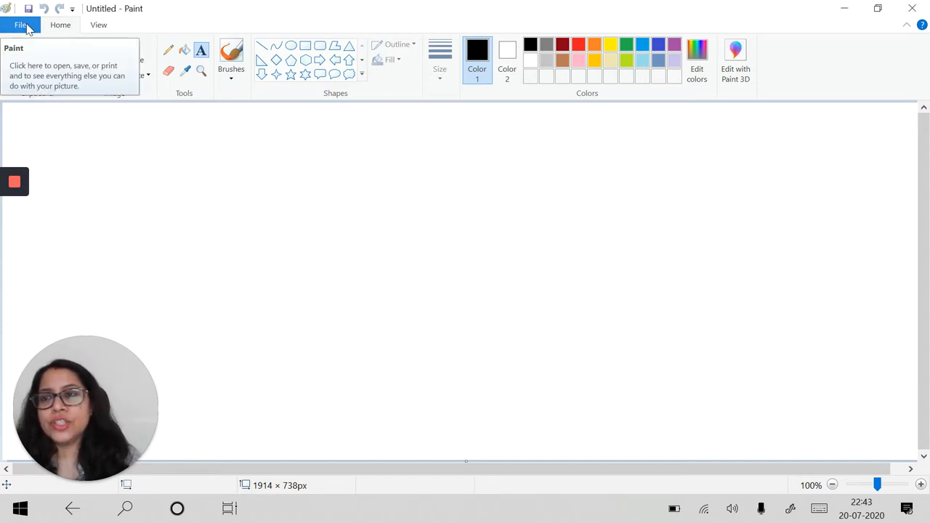
pyautogui.moveTo(167, 232)
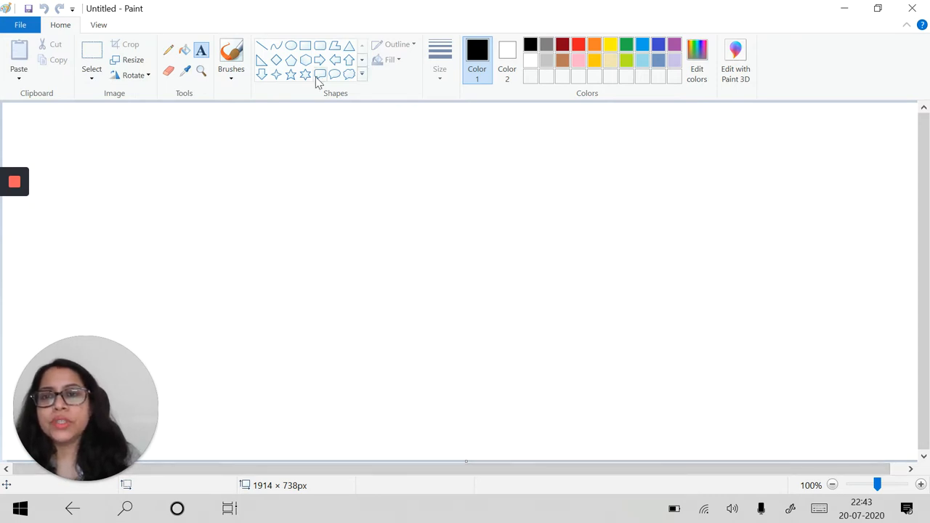
pyautogui.moveTo(318, 45)
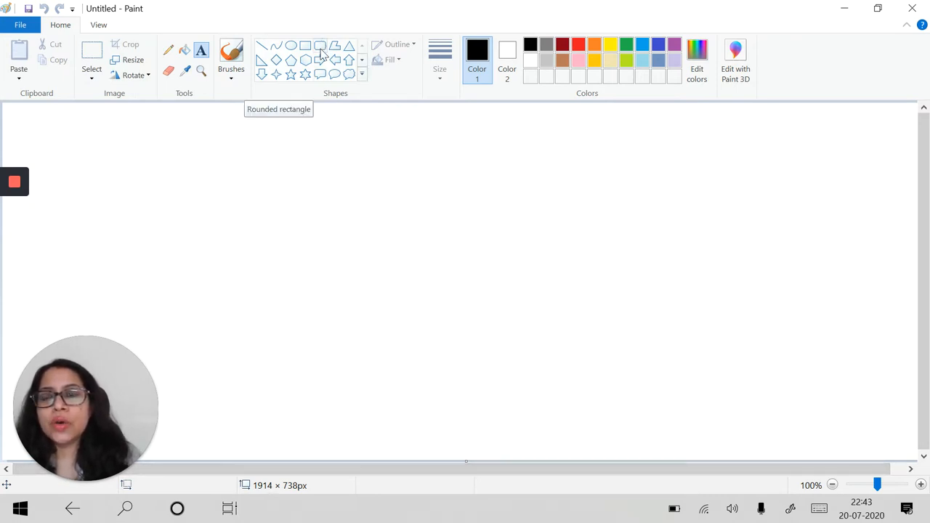
pyautogui.moveTo(354, 89)
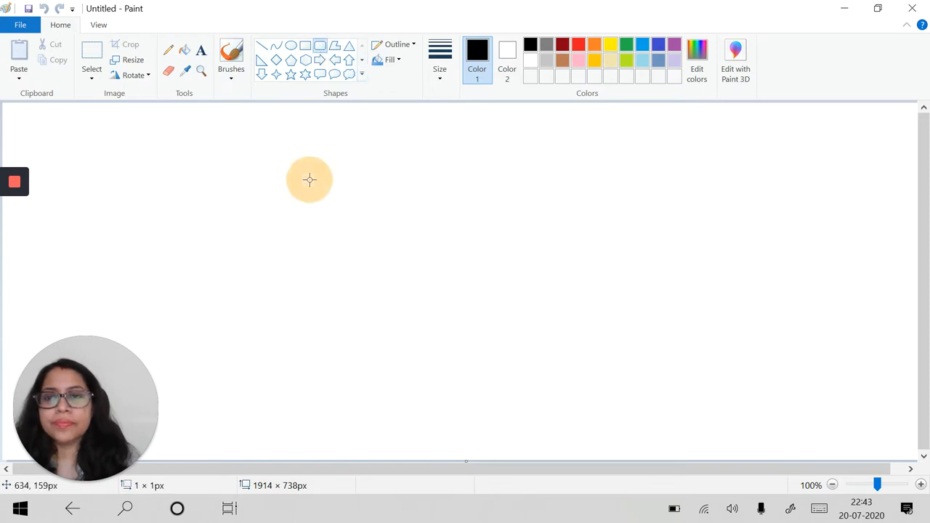
# Draw a wide black-outlined rounded rectangle in the upper middle as the monitor frame
pyautogui.moveTo(308, 177); pyautogui.dragTo(465, 272)
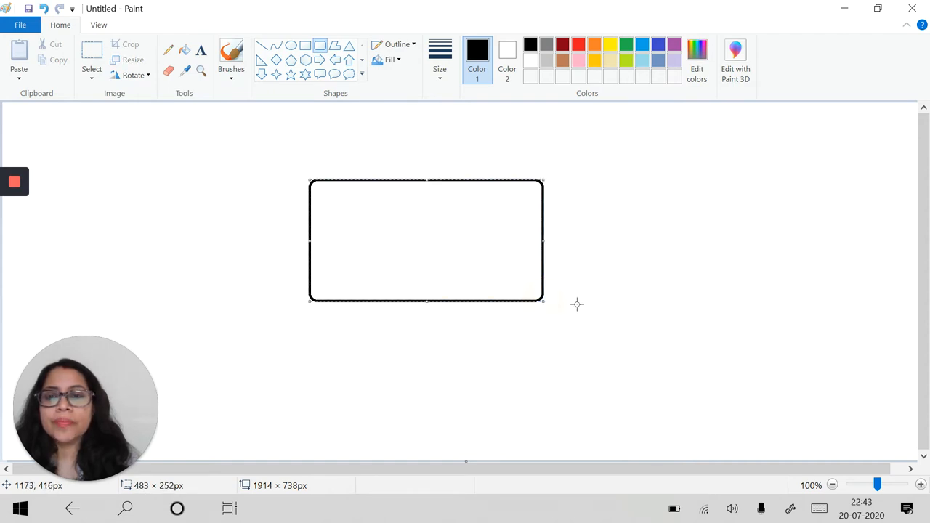
pyautogui.moveTo(340, 214)
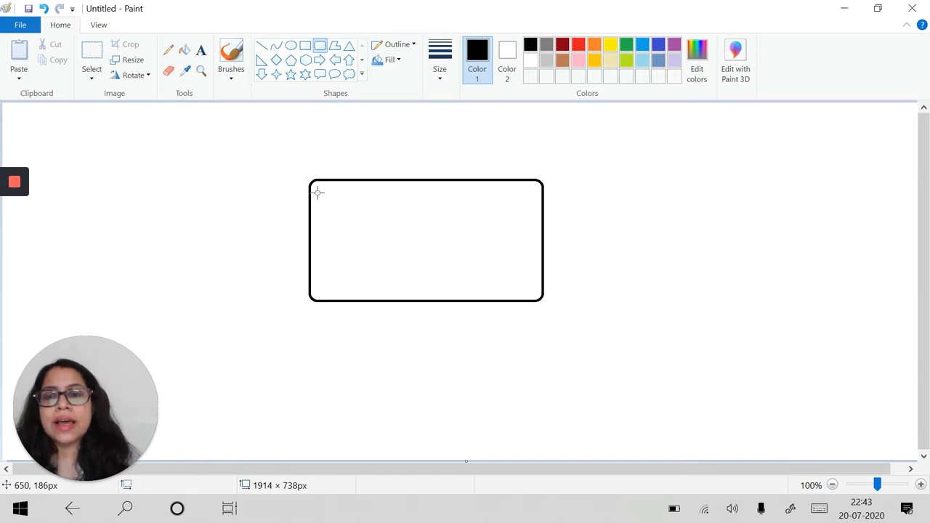
# Draw a smaller rounded rectangle inside the frame and enlarge it to nearly fill the frame
pyautogui.moveTo(318, 190); pyautogui.dragTo(318, 224)
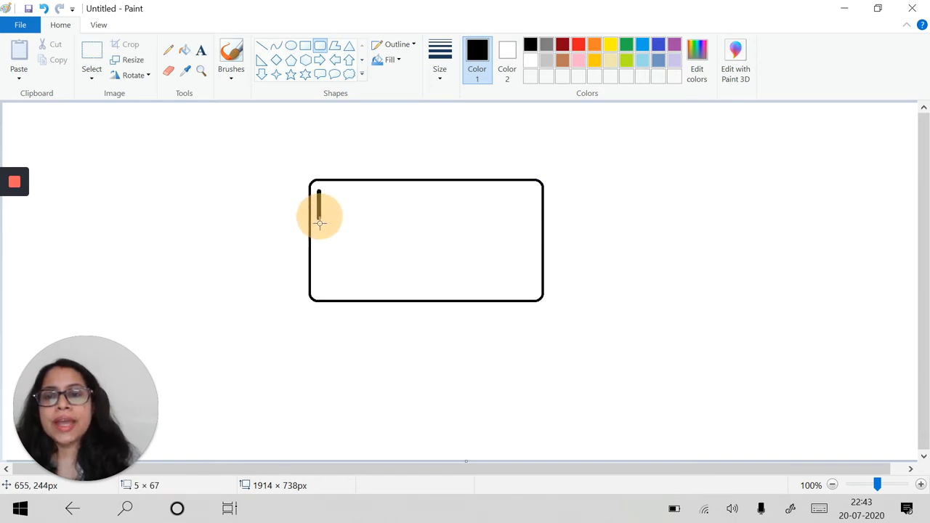
pyautogui.moveTo(320, 192); pyautogui.dragTo(476, 278)
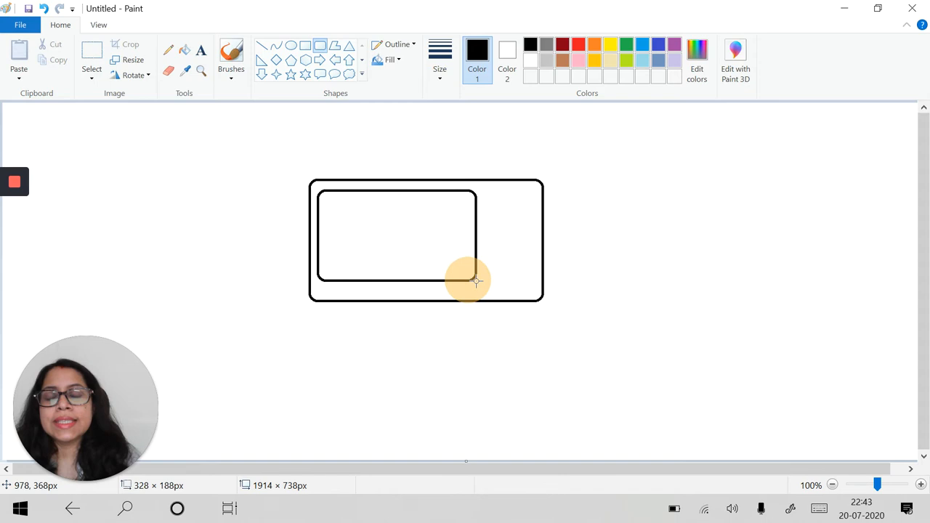
pyautogui.moveTo(477, 279); pyautogui.dragTo(528, 291)
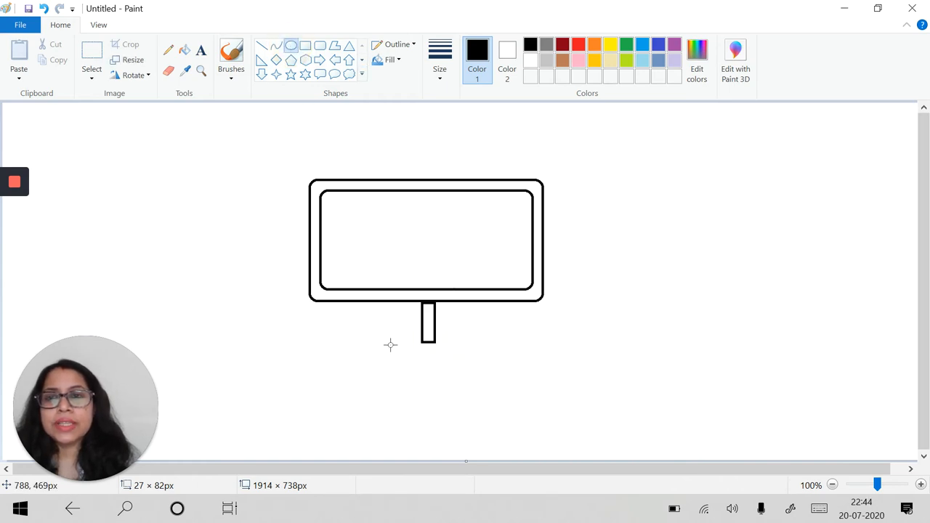
# Draw an oval base beneath the rectangular stand neck
pyautogui.moveTo(405, 341); pyautogui.dragTo(470, 363)
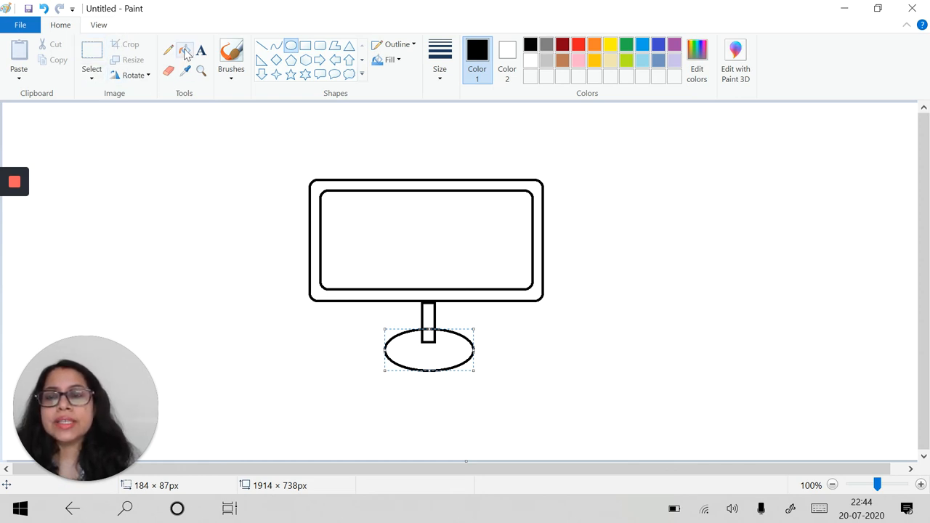
pyautogui.moveTo(185, 52)
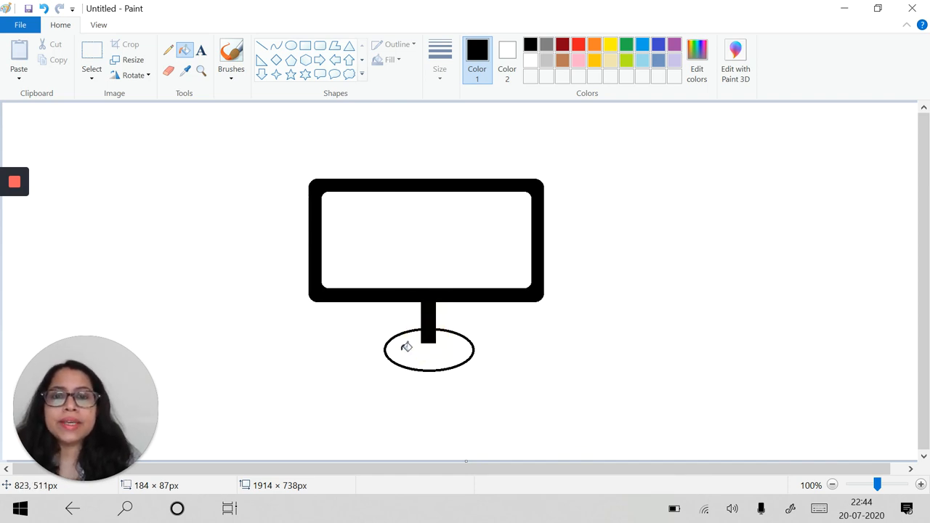
pyautogui.moveTo(546, 43)
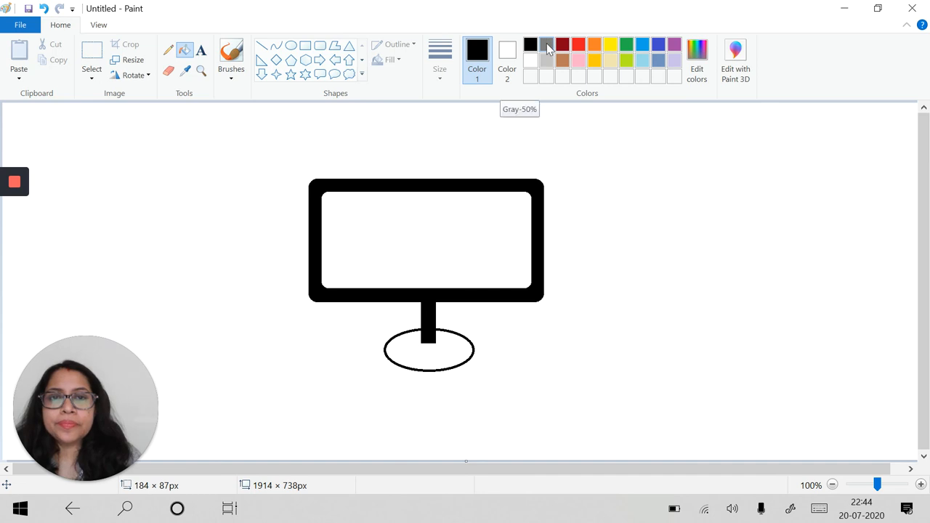